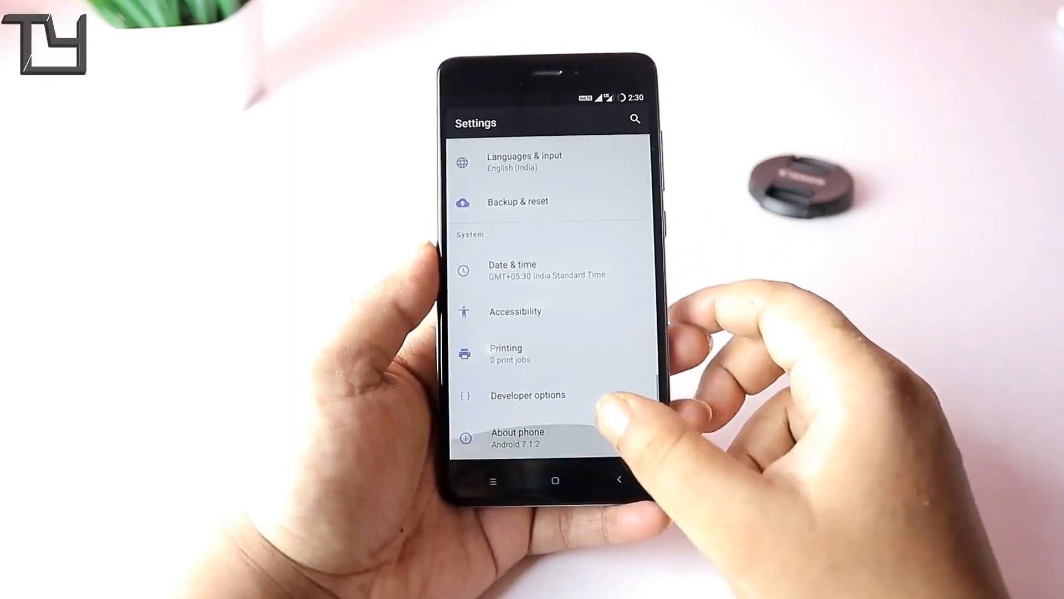
Review the phone's Android version and build details under About phone
{"action": "left_click", "coordinate": [517, 438]}
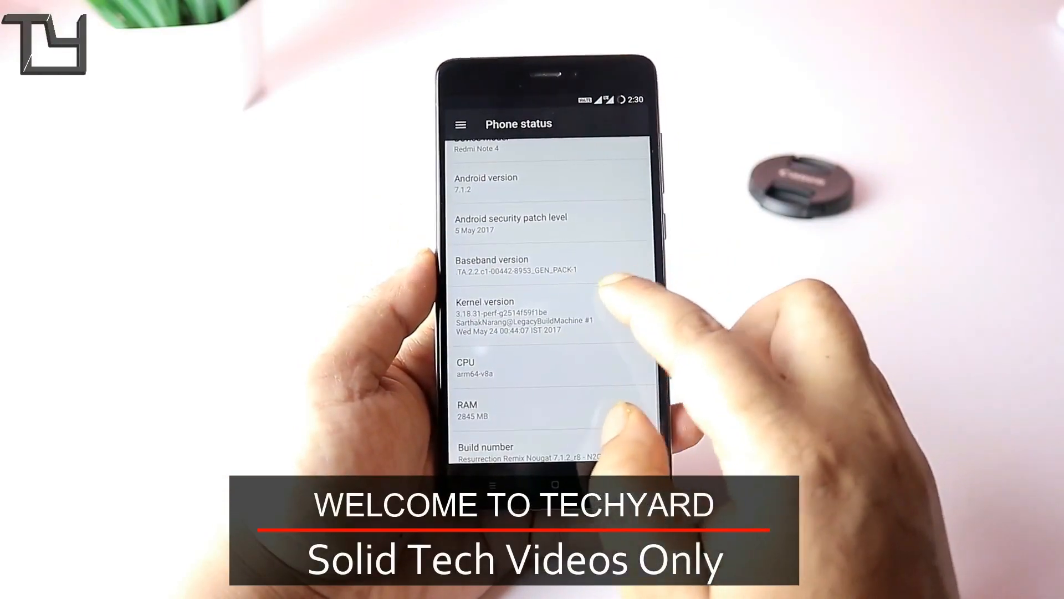
{"action": "scroll", "scroll_direction": "down", "scroll_amount": 3}
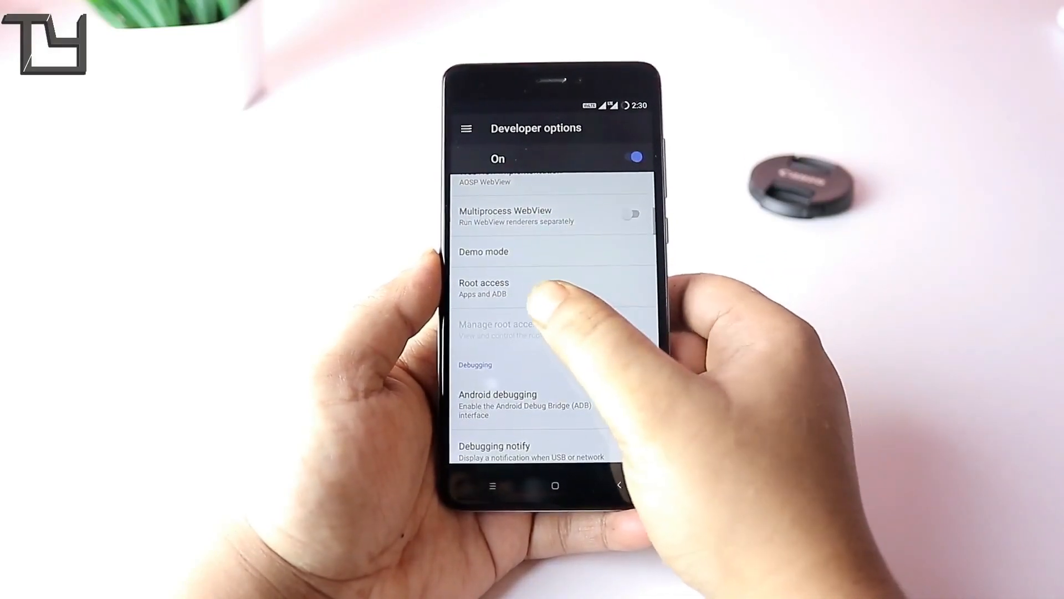
Exit Developer options back to the main Settings list
{"action": "left_click", "coordinate": [483, 287]}
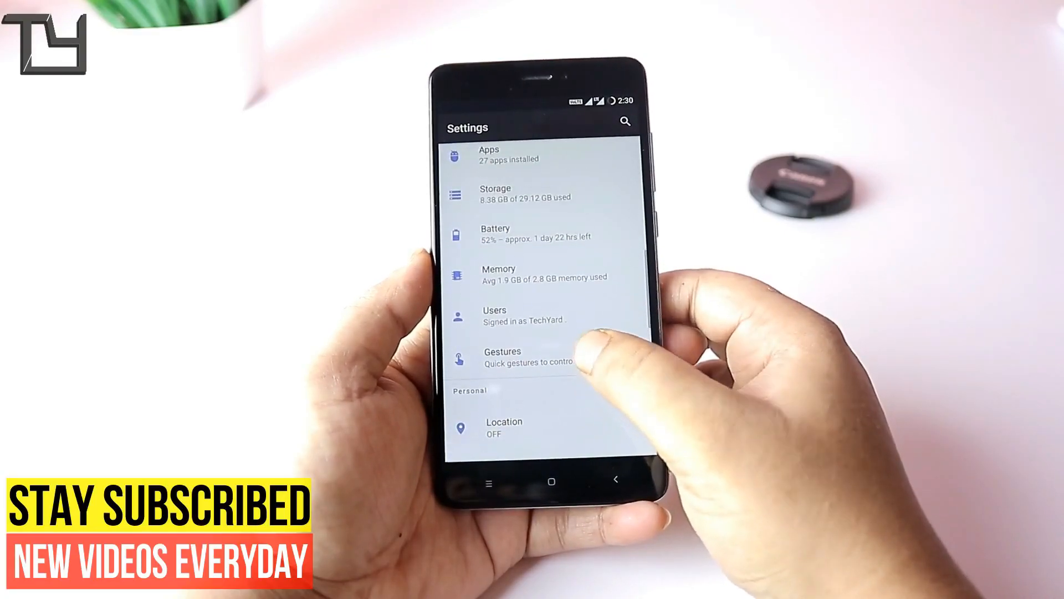
Open Configurations under Personalization to view status bar clock, logo and battery options
{"action": "left_click", "coordinate": [502, 357]}
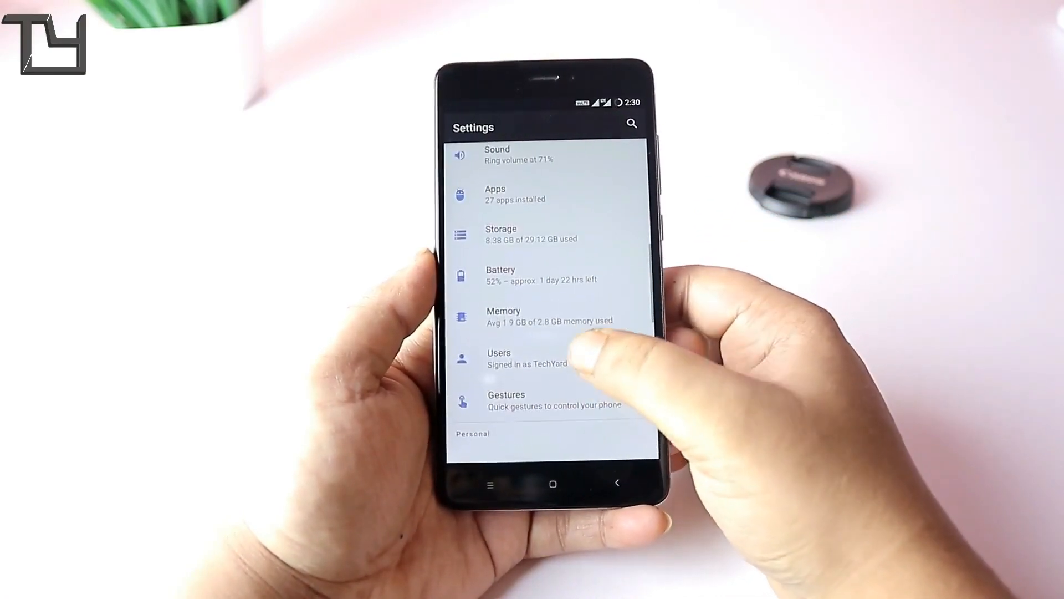
{"action": "left_click", "coordinate": [504, 316]}
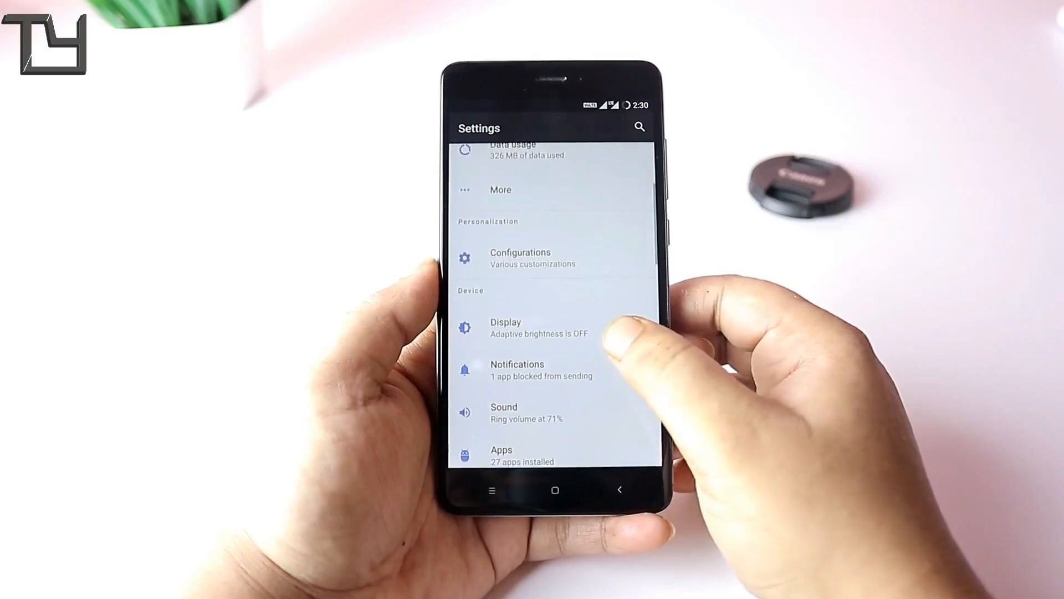
{"action": "left_click", "coordinate": [519, 258]}
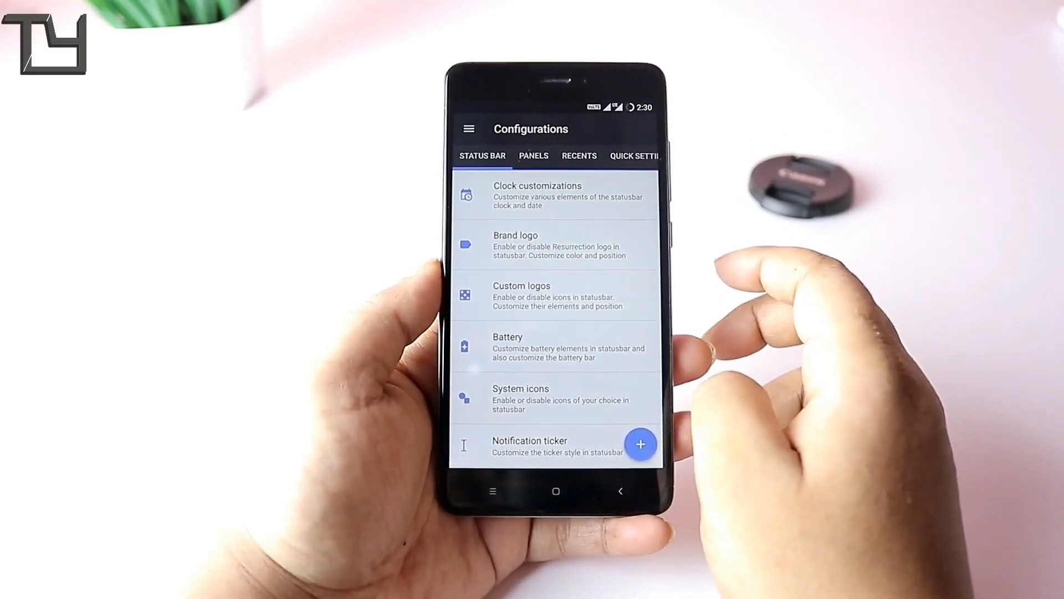
Browse the Panels, Recents, Buttons and Miscellaneous tabs, then return to Settings
{"action": "left_click", "coordinate": [533, 155]}
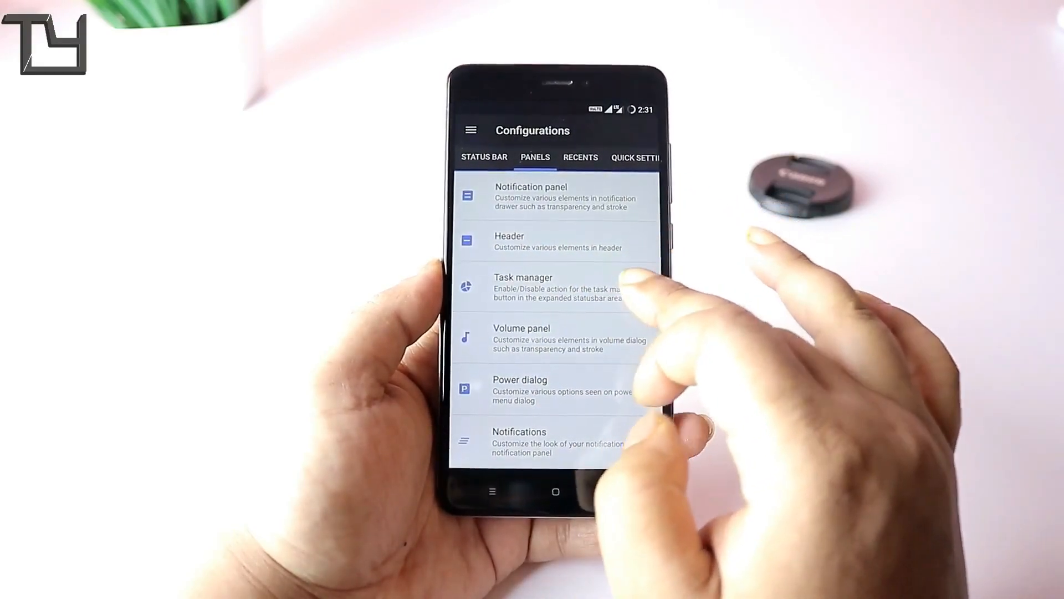
{"action": "left_click", "coordinate": [580, 156]}
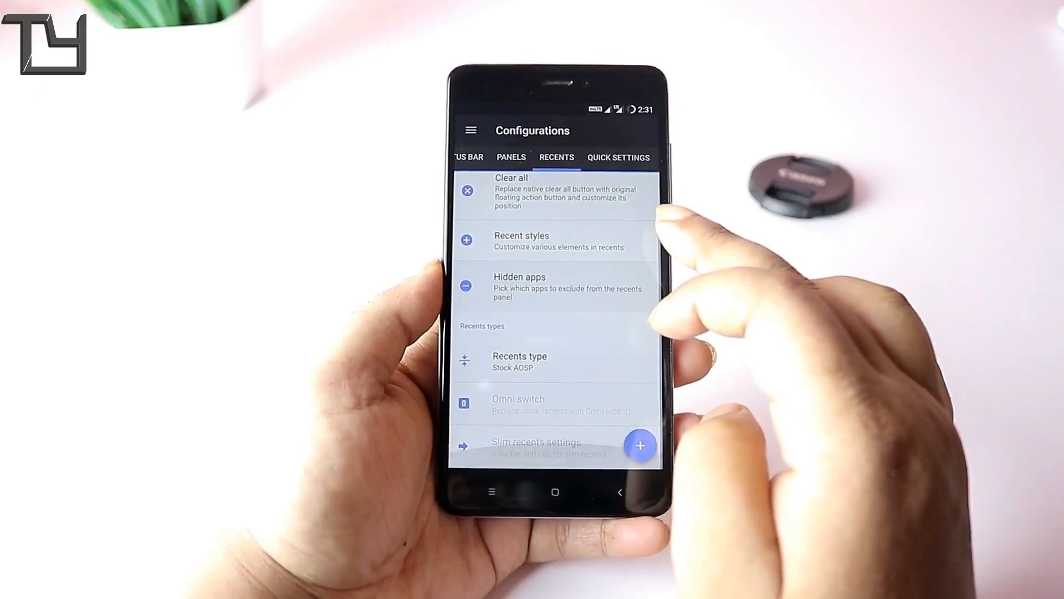
{"action": "left_click", "coordinate": [617, 157]}
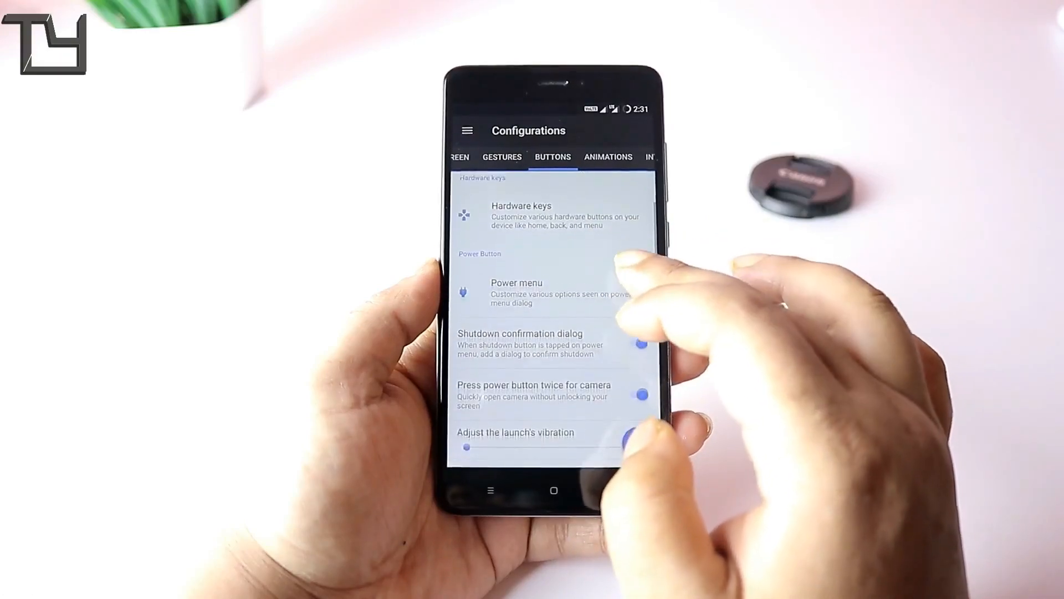
{"action": "scroll", "scroll_direction": "down", "scroll_amount": 3}
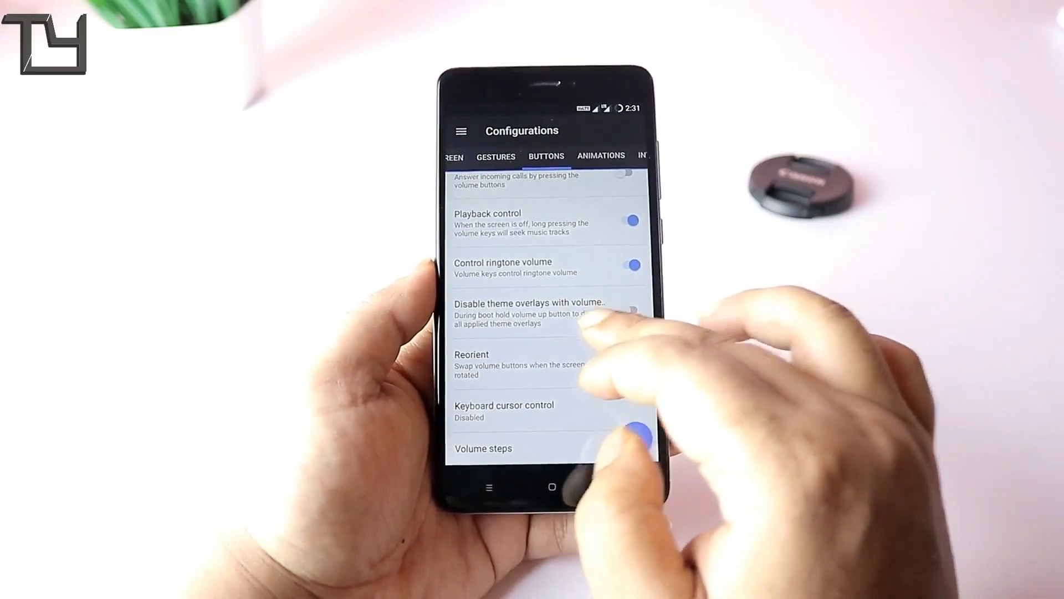
{"action": "left_click", "coordinate": [601, 155]}
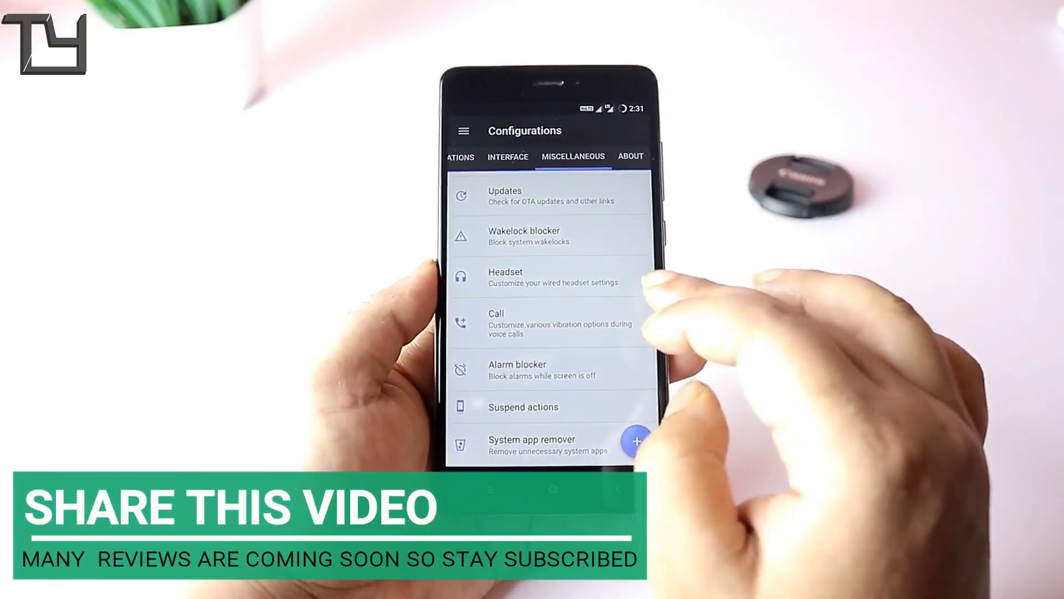
{"action": "left_click", "coordinate": [628, 156]}
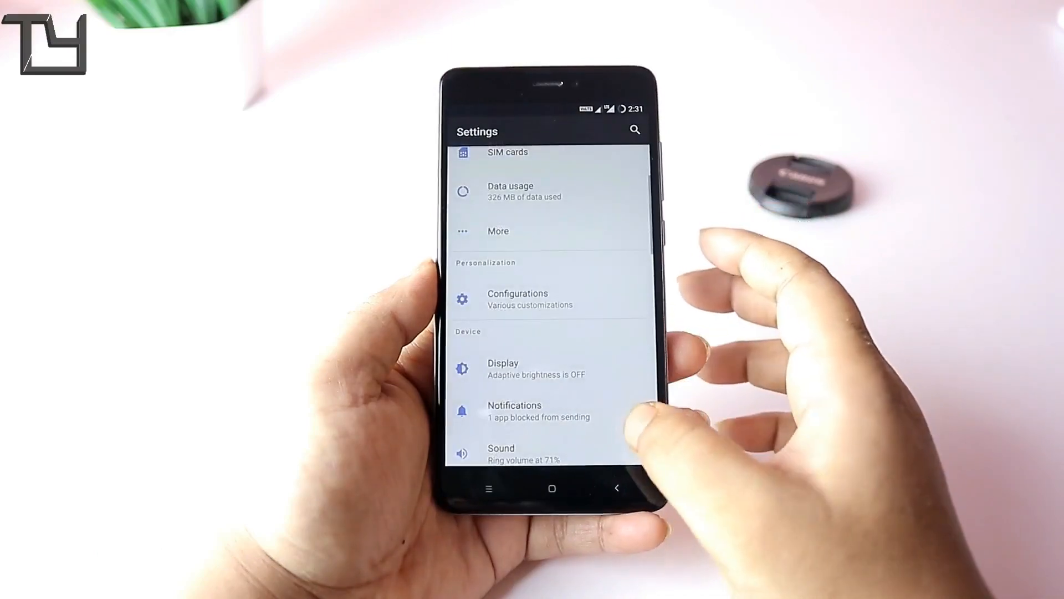
Open the Phone app and show its dial pad
{"action": "scroll", "scroll_direction": "down", "scroll_amount": 3}
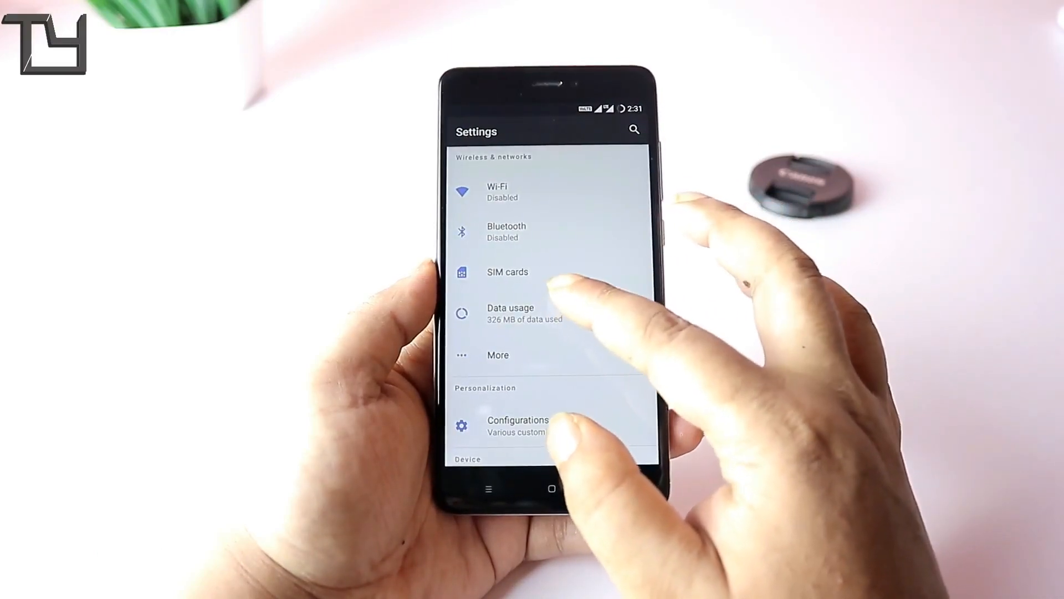
{"action": "left_click", "coordinate": [507, 272]}
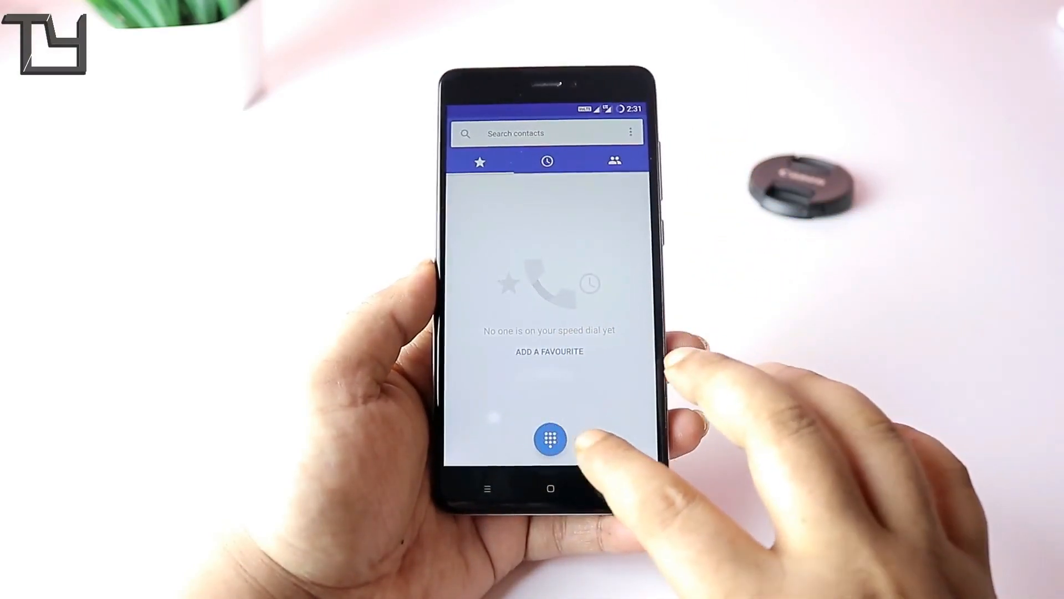
{"action": "left_click", "coordinate": [551, 439]}
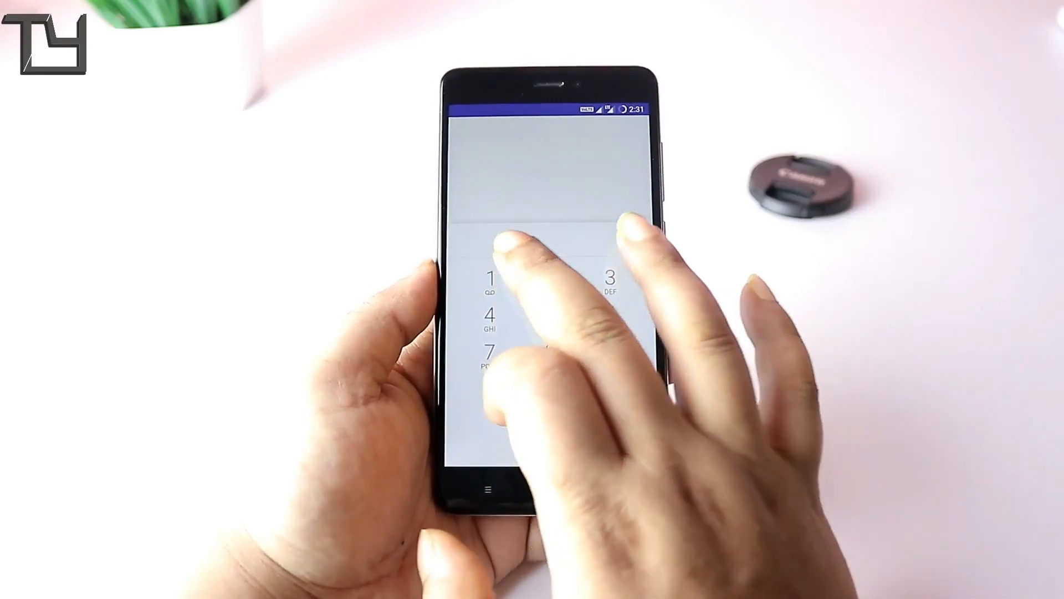